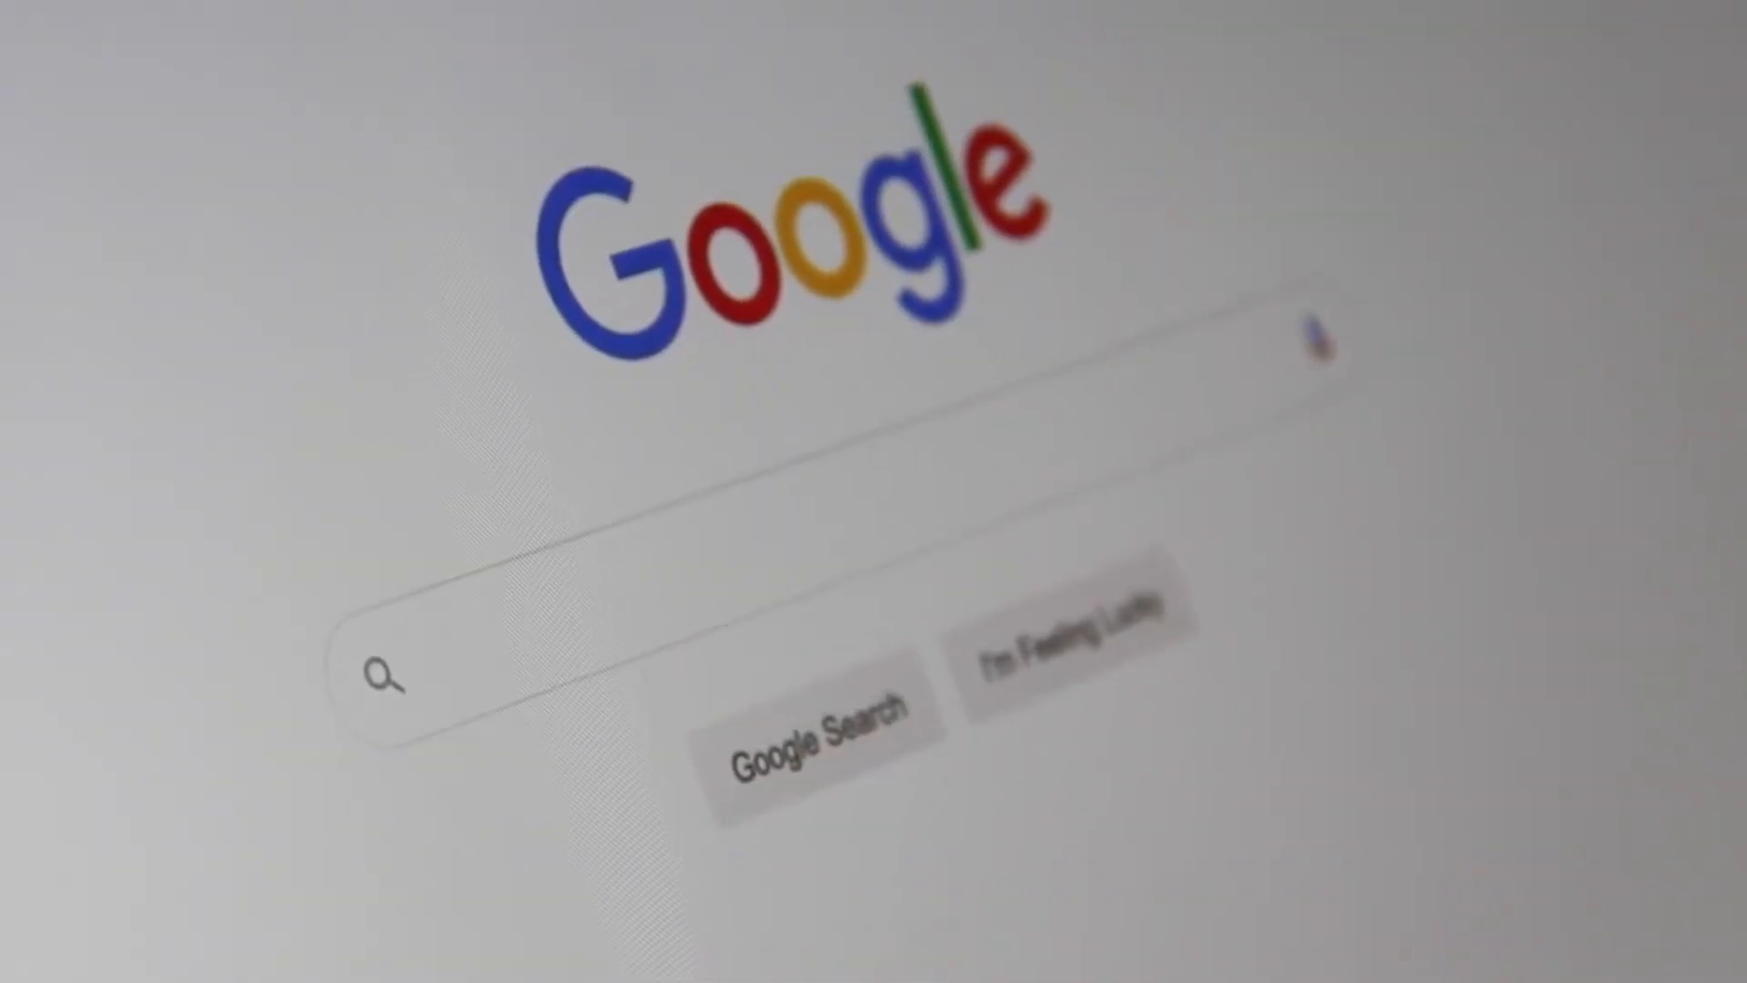
{"action": "type", "text": "Search"}
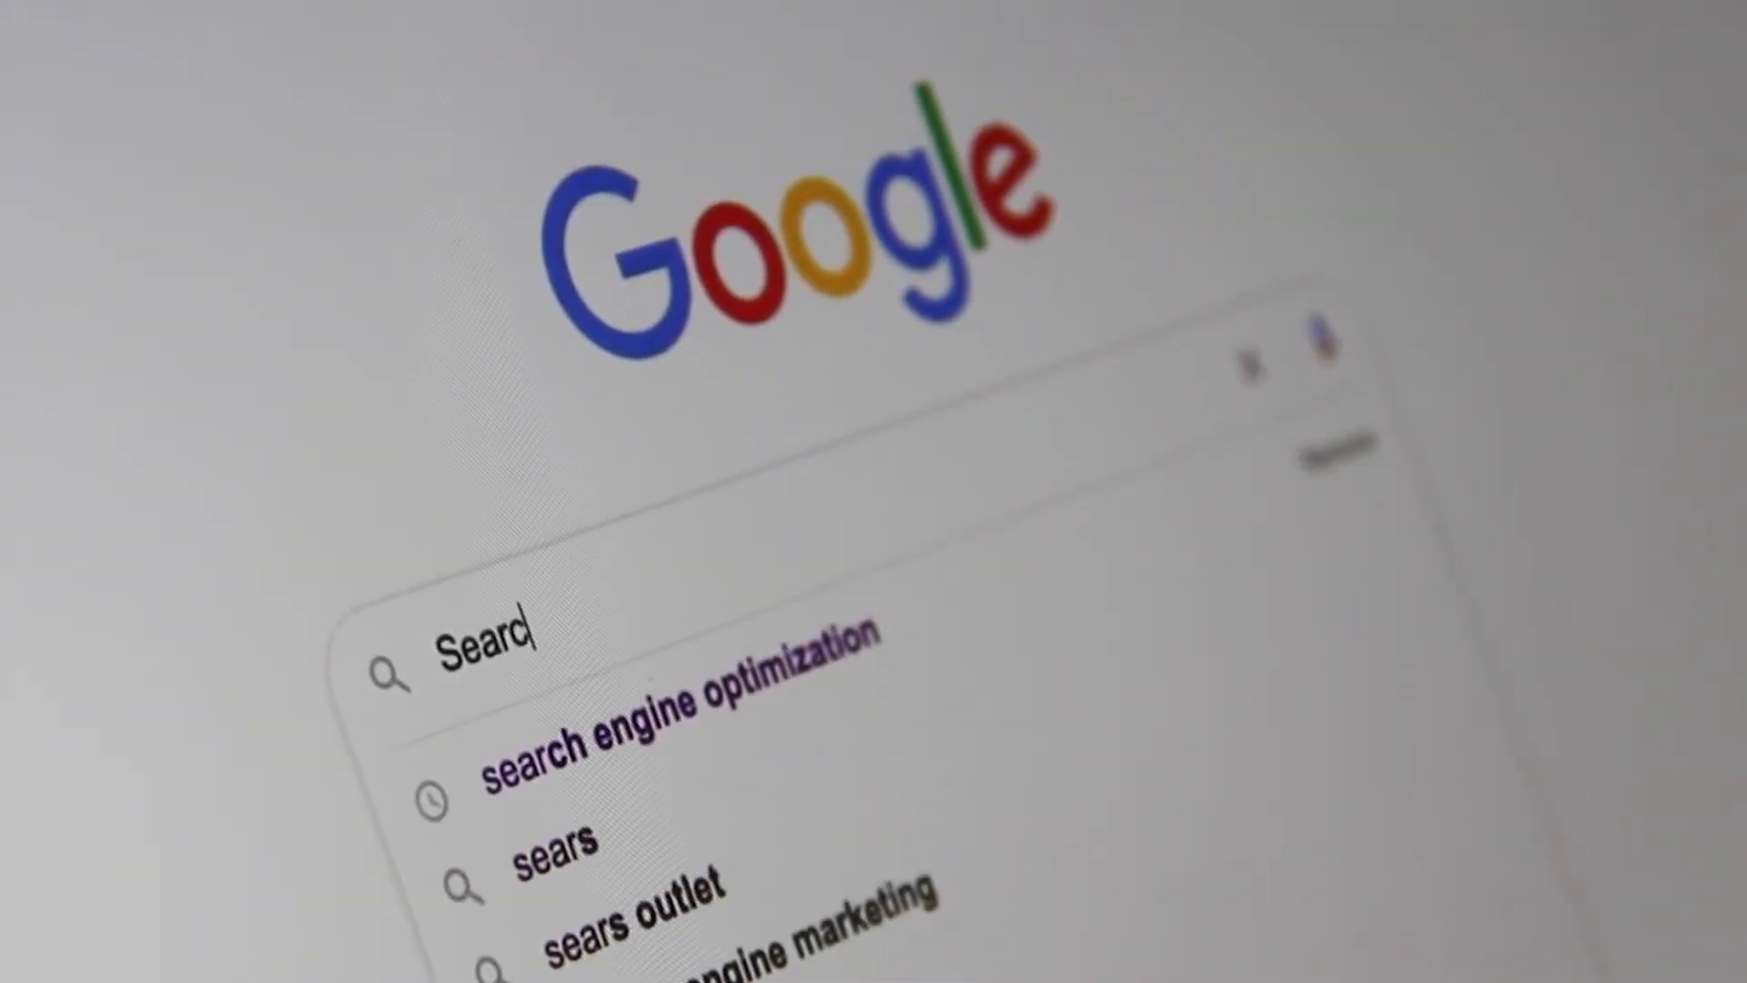